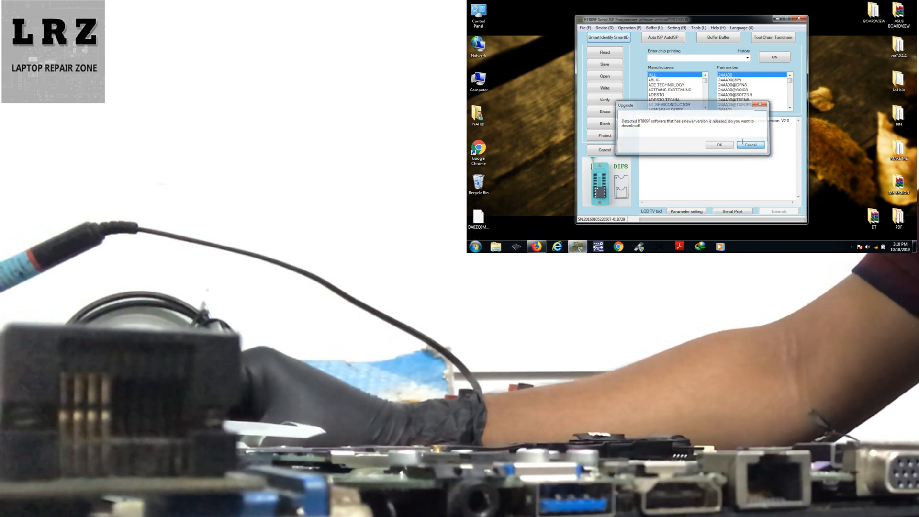
# Cancel the upgrade prompt and auto-identify the connected chip as a GigaDevice GD25Q64.
pyautogui.click(750, 144)
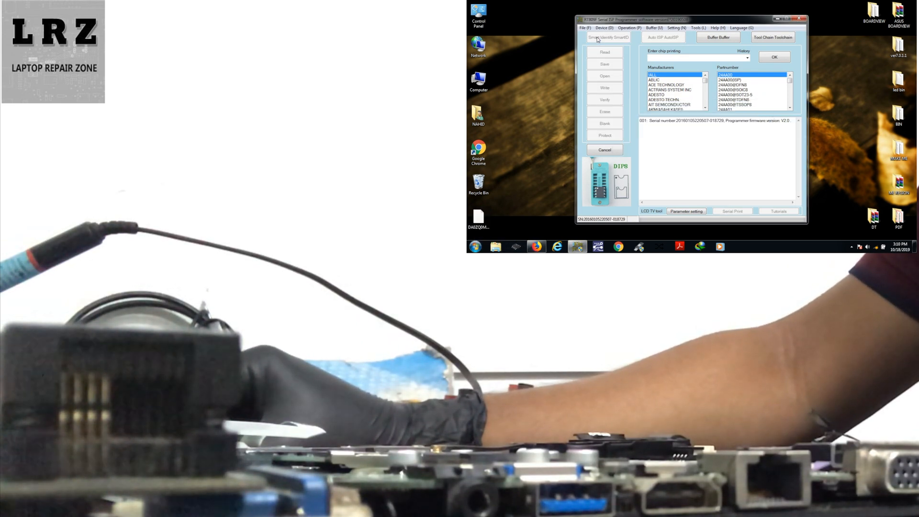
pyautogui.click(609, 37)
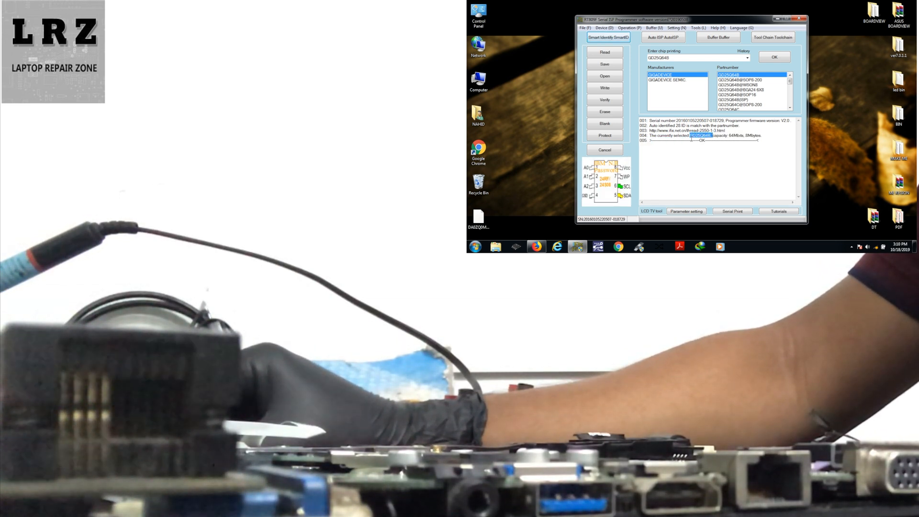
# Read and auto-verify the GD25Q64 contents, then bring up Save As for the dump.
pyautogui.click(604, 52)
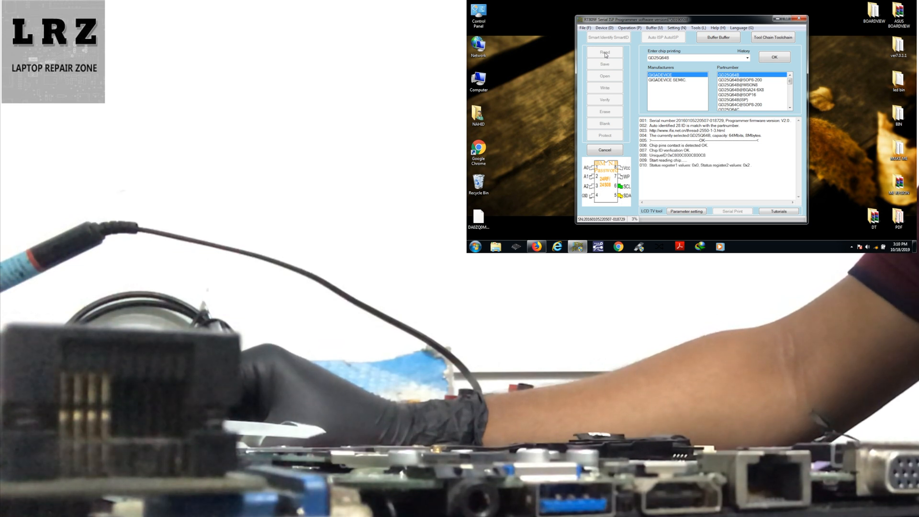
pyautogui.click(604, 52)
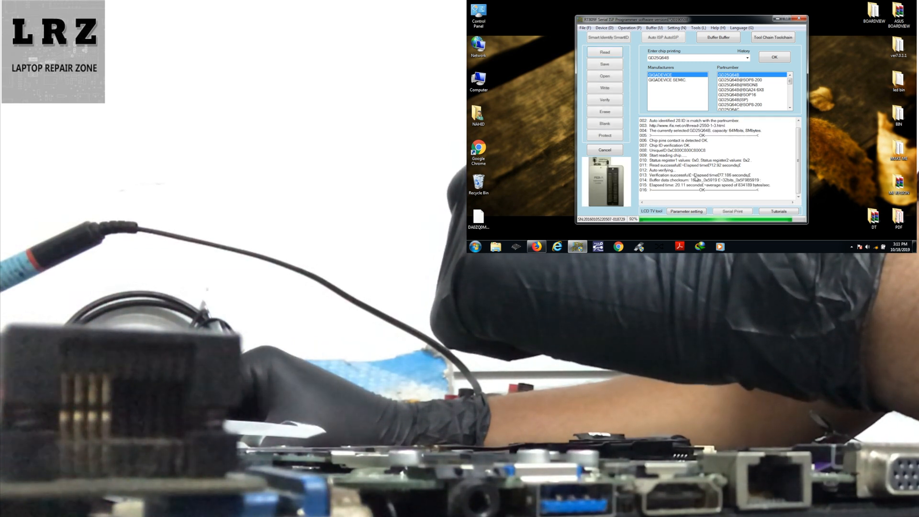
pyautogui.click(604, 64)
pyautogui.write('ZQ8')
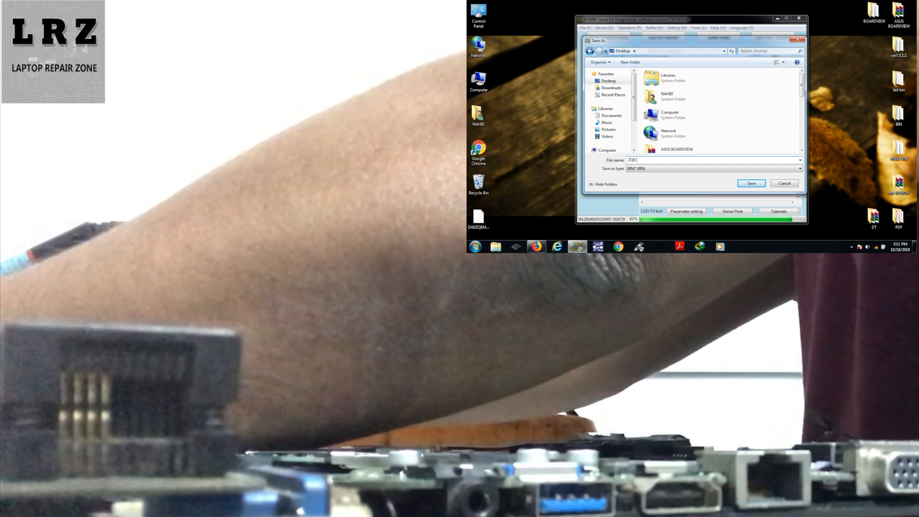
# Save the dump as BIN file 'B' on the Desktop.
pyautogui.write('BCP')
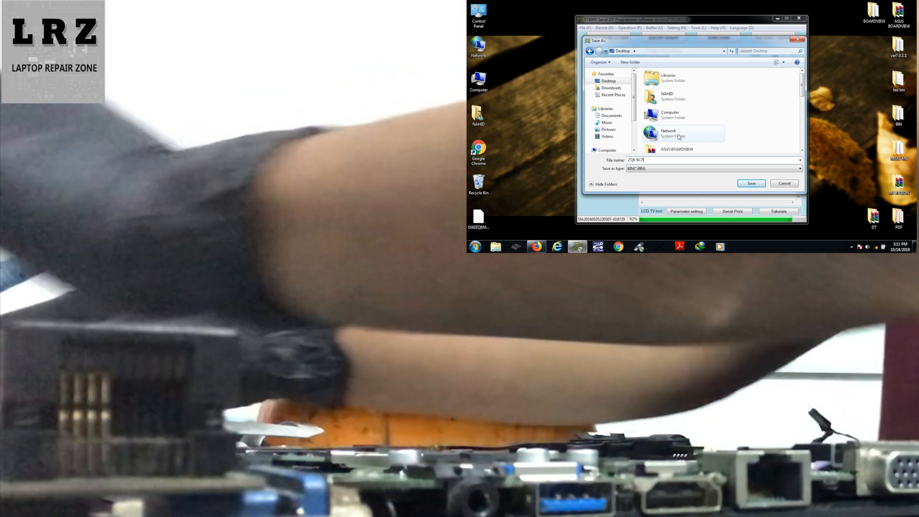
pyautogui.click(751, 183)
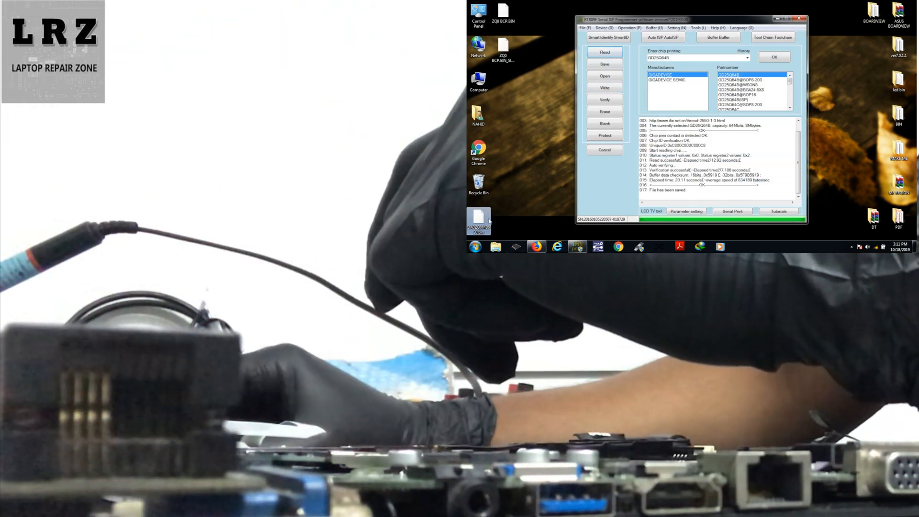
# Load the donor BIOS .bin file from the Desktop into the buffer via File > Open.
pyautogui.click(584, 28)
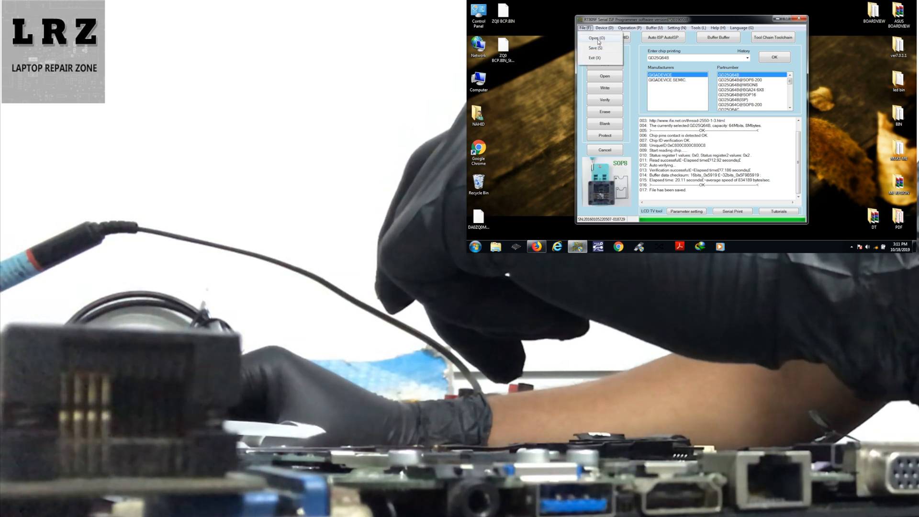
pyautogui.click(594, 39)
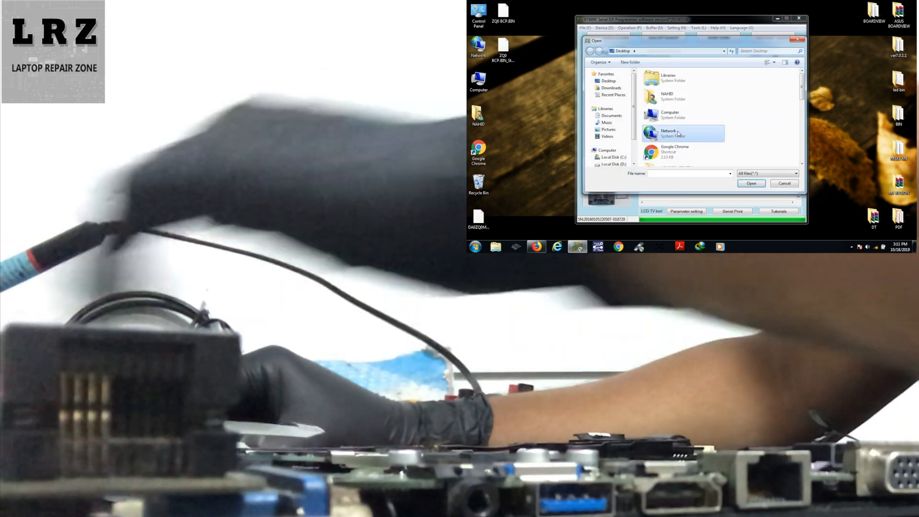
pyautogui.click(672, 137)
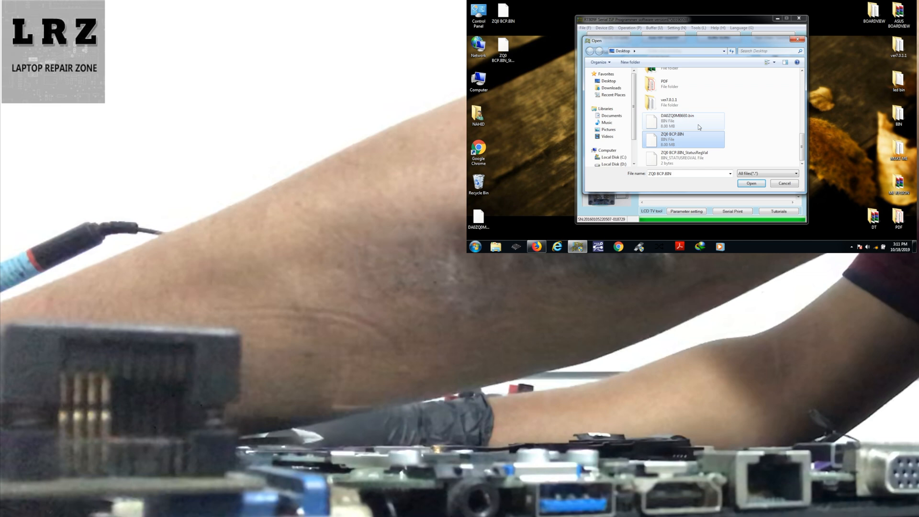
pyautogui.click(679, 117)
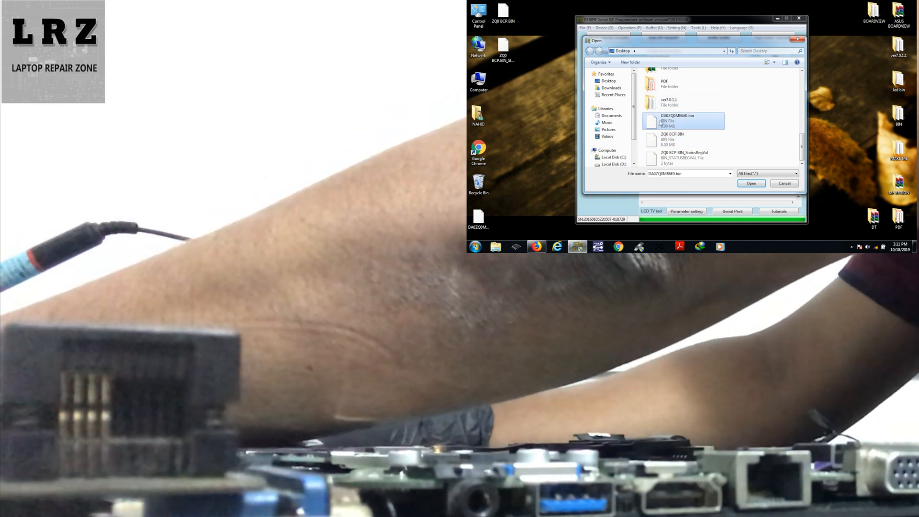
pyautogui.moveTo(673, 122)
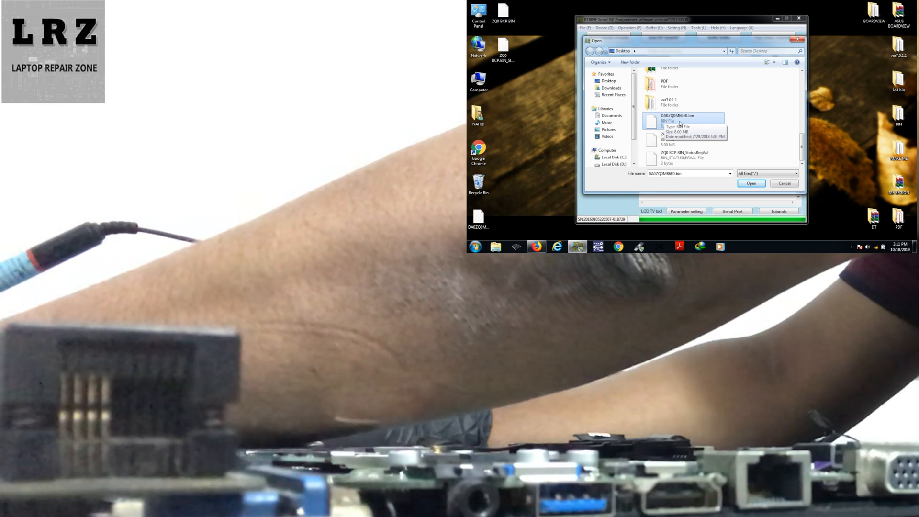
pyautogui.click(751, 183)
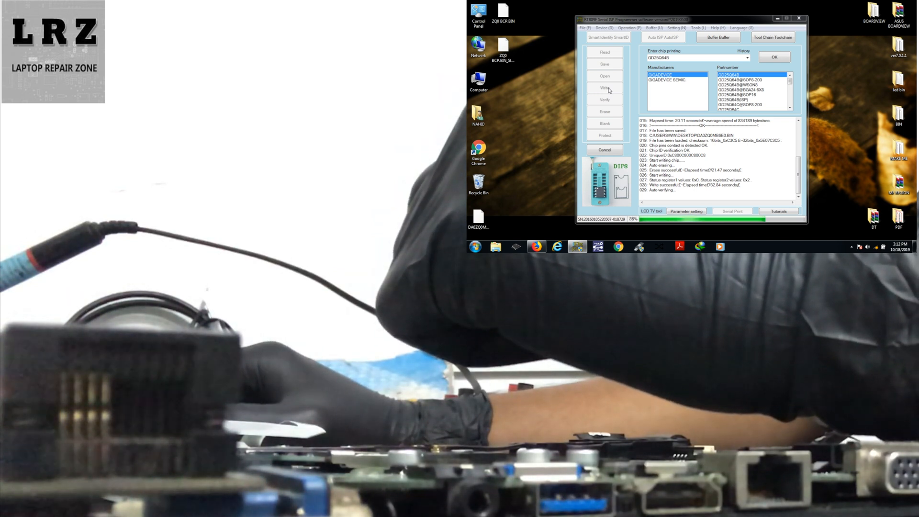
# Write the donor BIOS to the GD25Q64 with auto-erase and successful auto-verify.
pyautogui.click(604, 88)
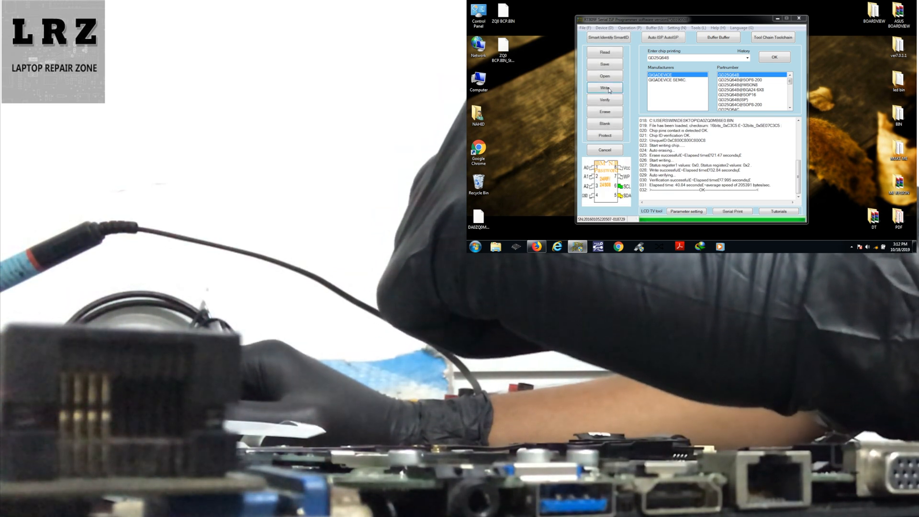